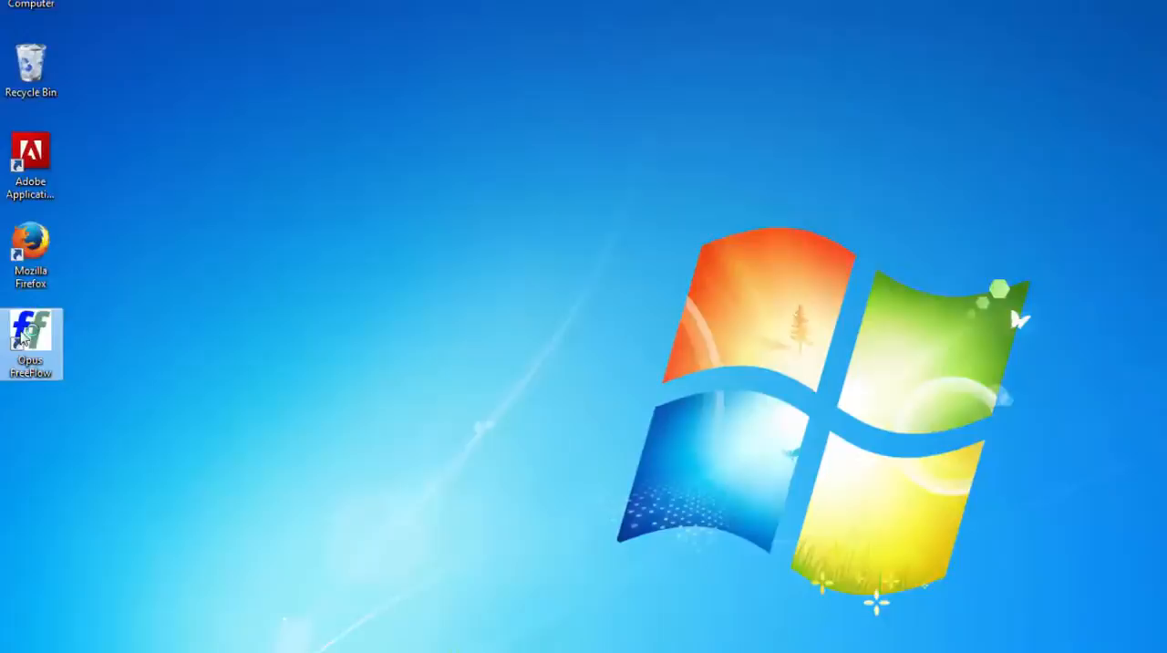
# Step: Launch Opus FreeFlow from its desktop shortcut
pyautogui.doubleClick(30, 333)
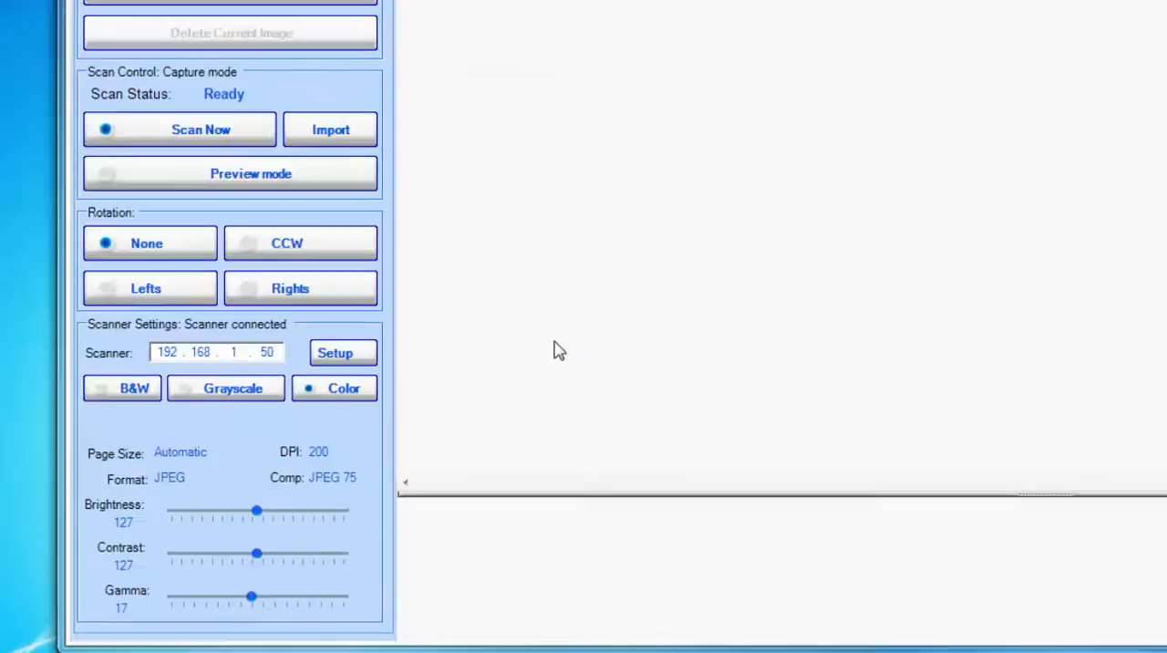
# Step: Create new work object 00000094 under Work Processing in Full Settings
pyautogui.click(334, 352)
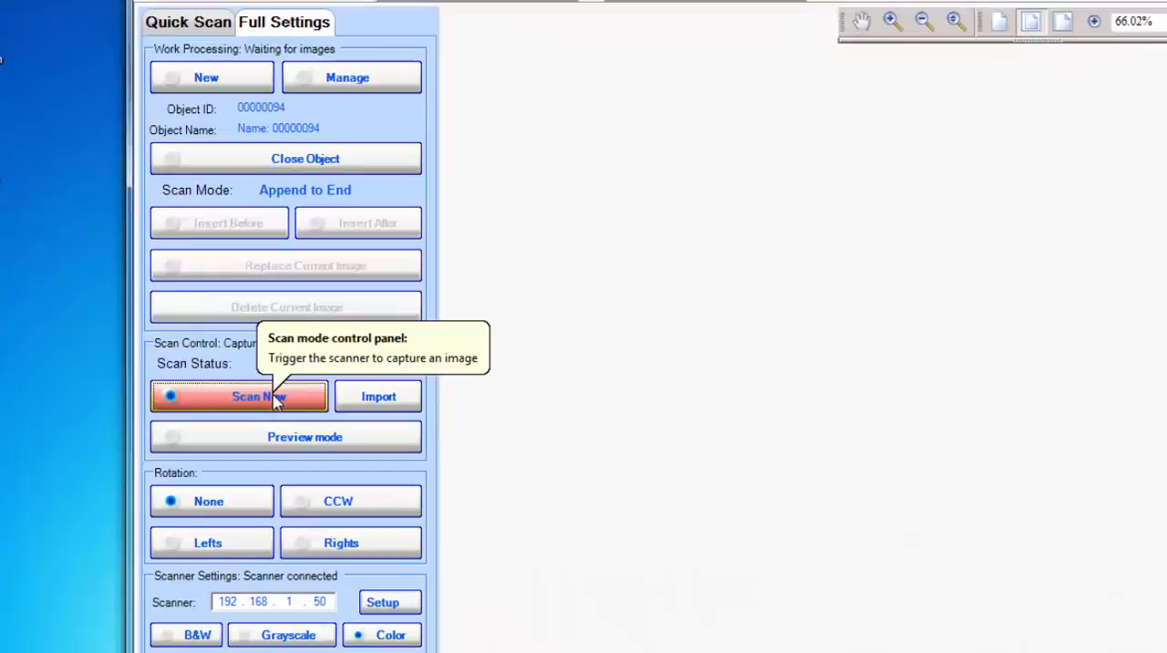
# Step: Scan the newspaper-clippings book page as image 1 with Scan Now
pyautogui.click(239, 395)
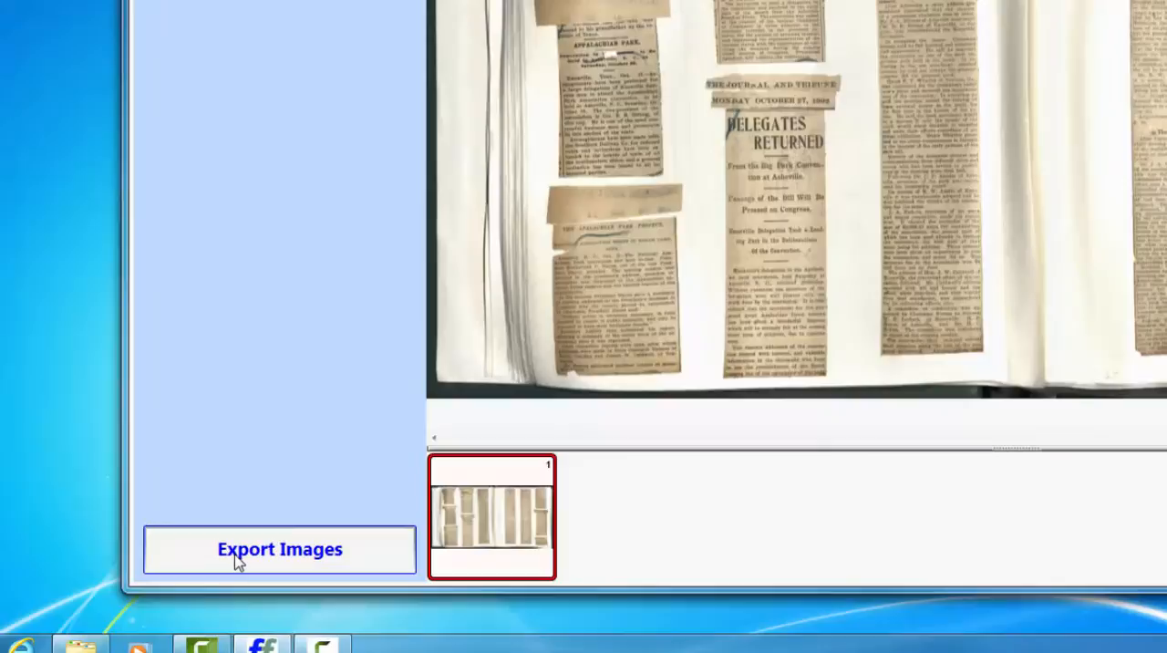
# Step: Bring up Derivative Settings with Unaltered and 300 DPI JPEG checked
pyautogui.click(279, 548)
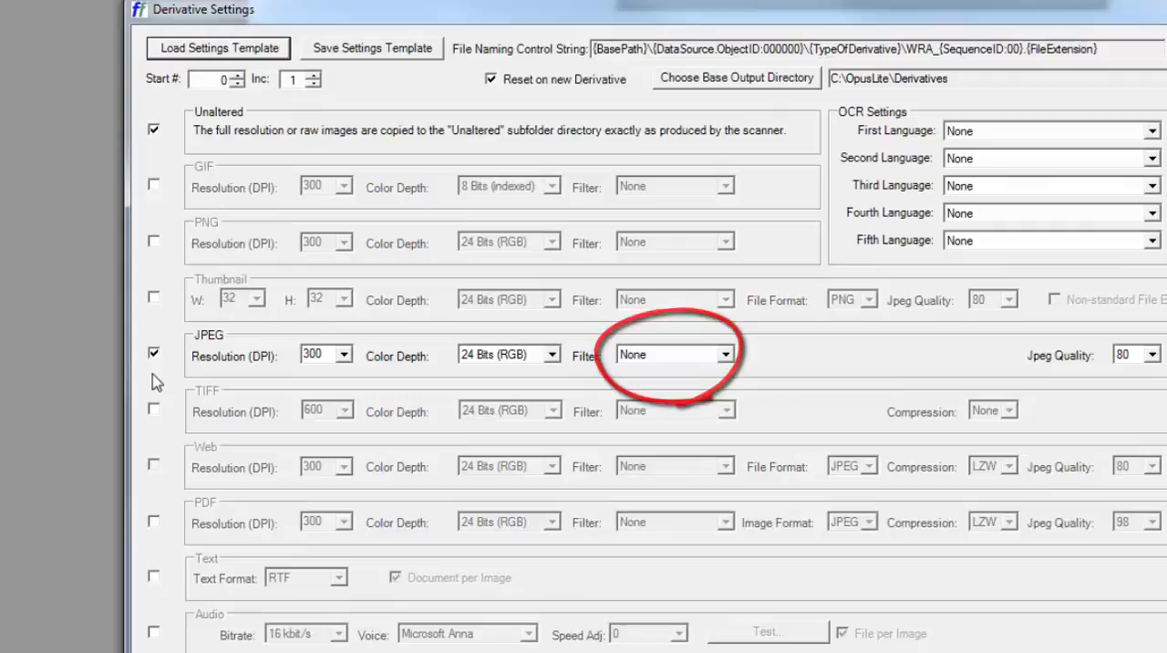
# Step: Set Desktop as the base output directory and export the images
pyautogui.click(736, 78)
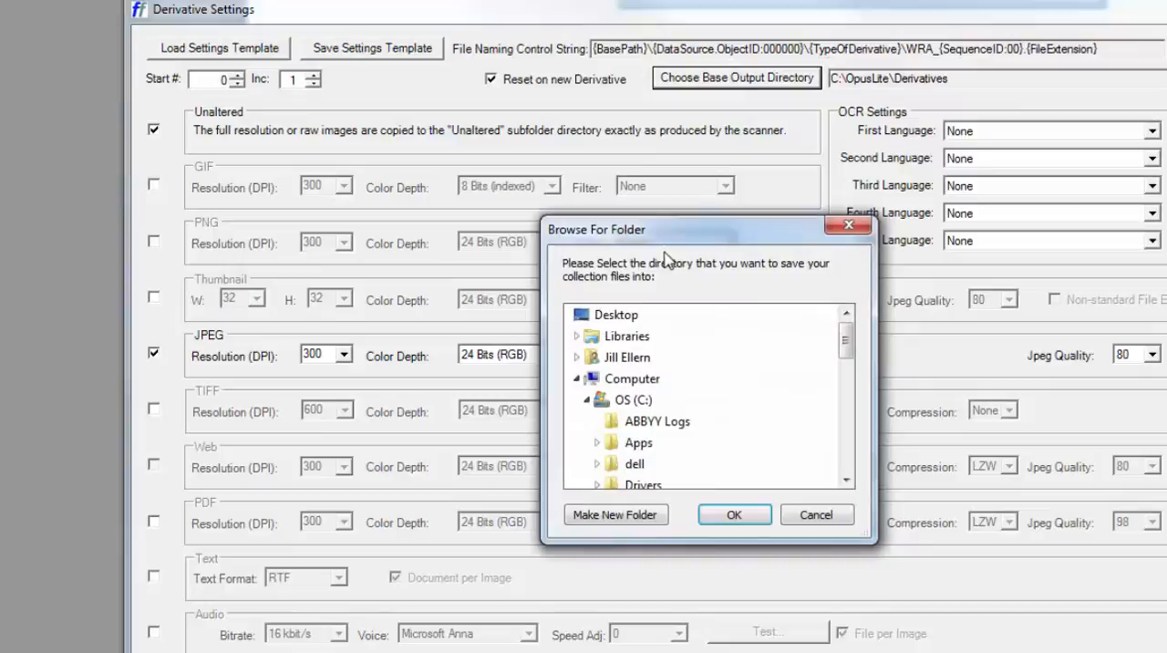
pyautogui.click(733, 514)
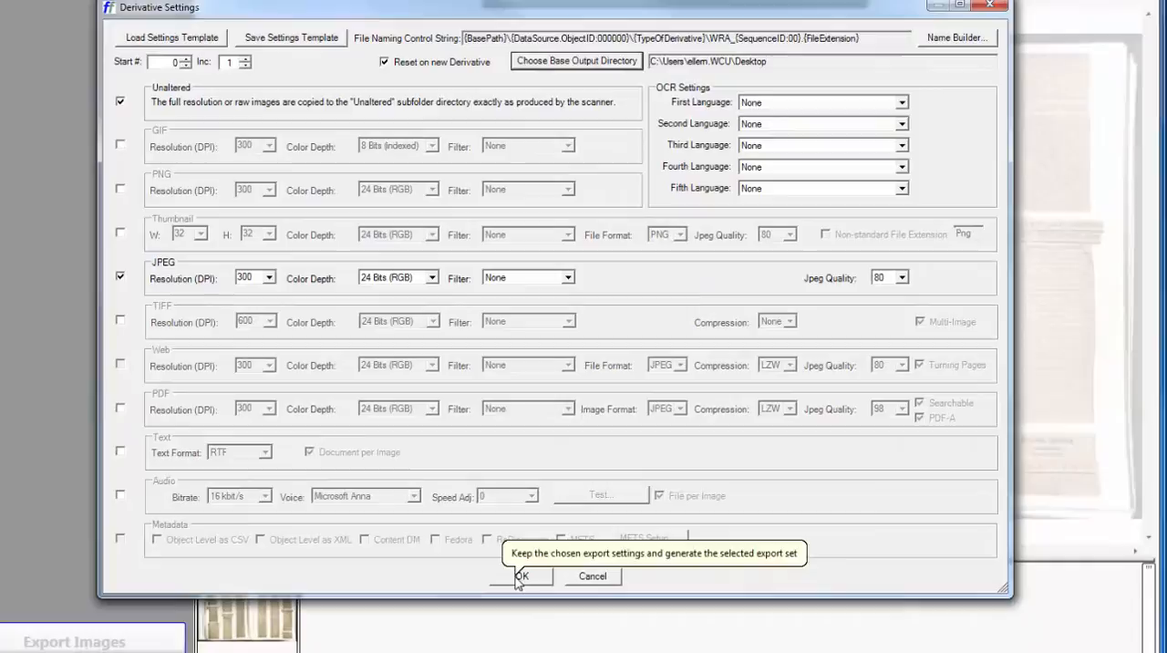
pyautogui.click(522, 575)
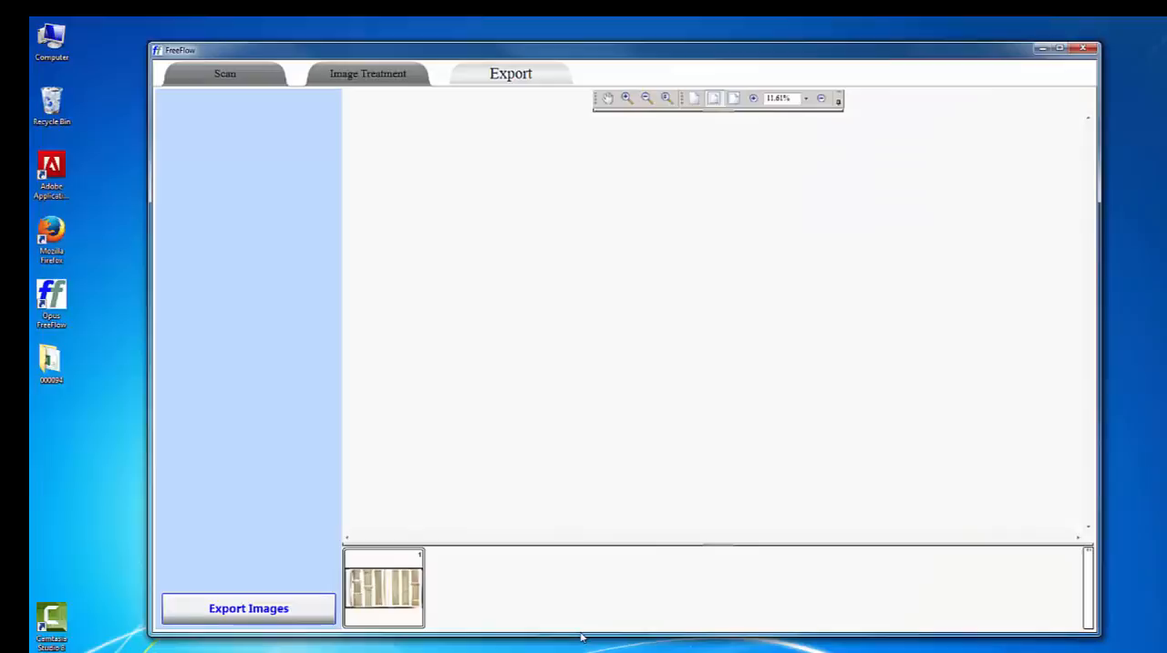